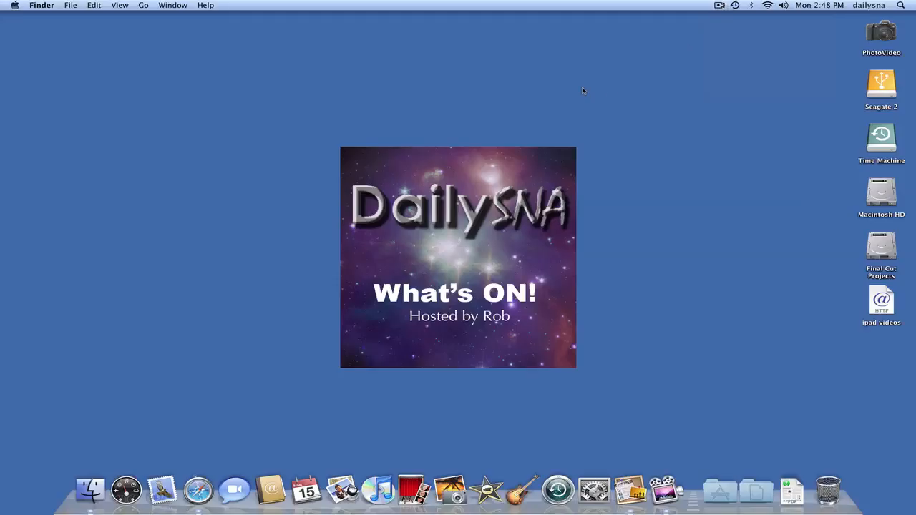
mouse_move(575, 100)
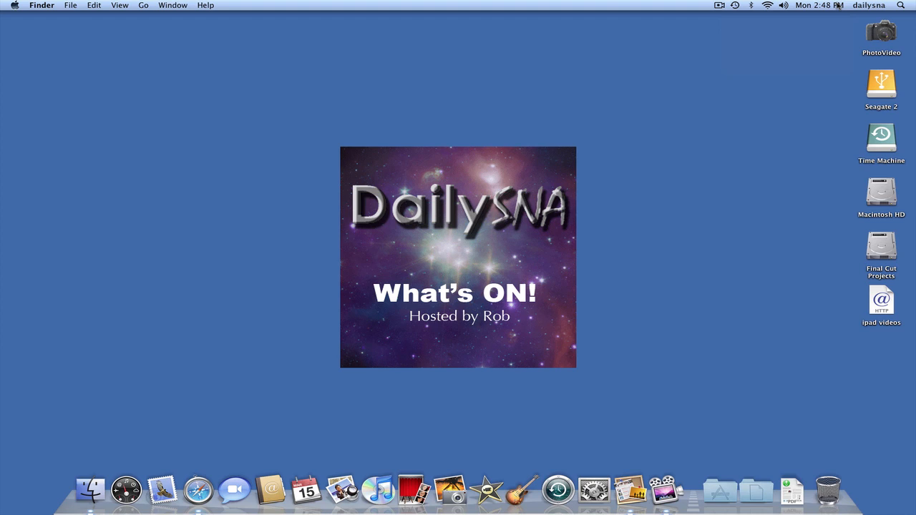
Step: Launch Safari to load the Apple Store iPad pre-order page with Wi-Fi and 3G prices
left_click(198, 490)
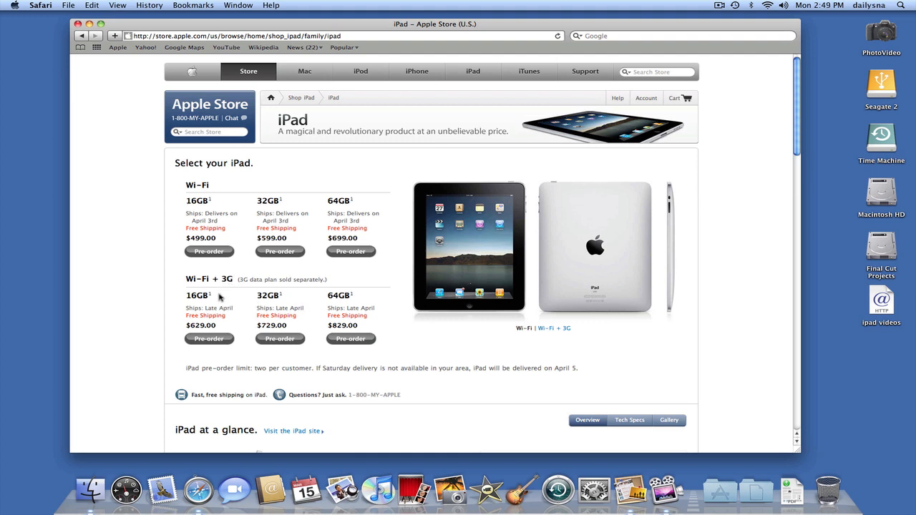
mouse_move(252, 280)
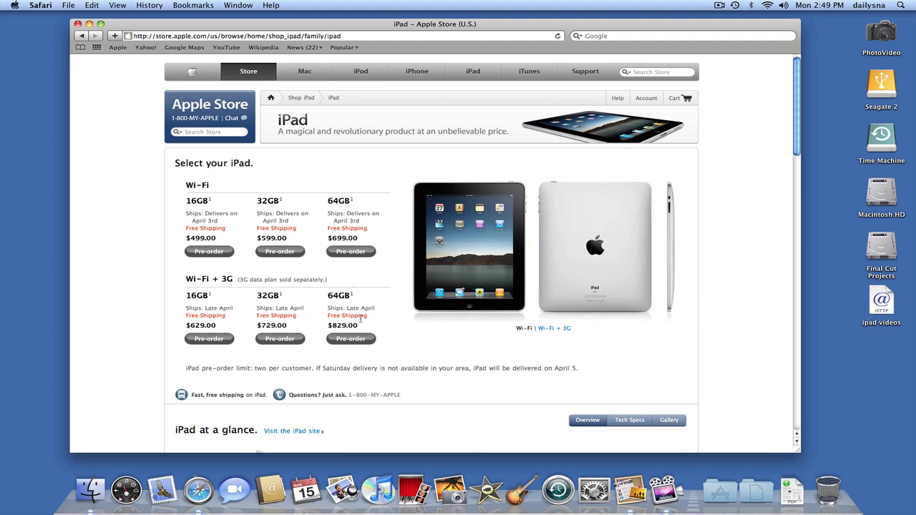
mouse_move(415, 343)
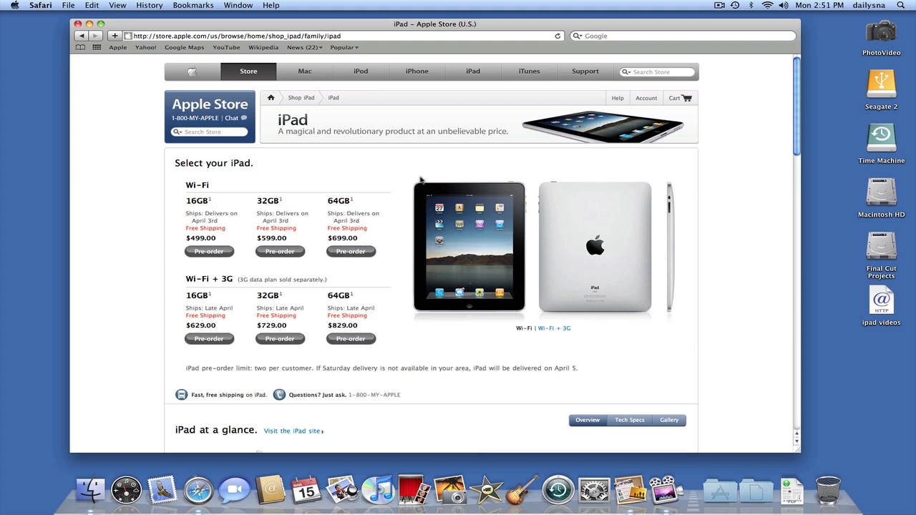
mouse_move(298, 208)
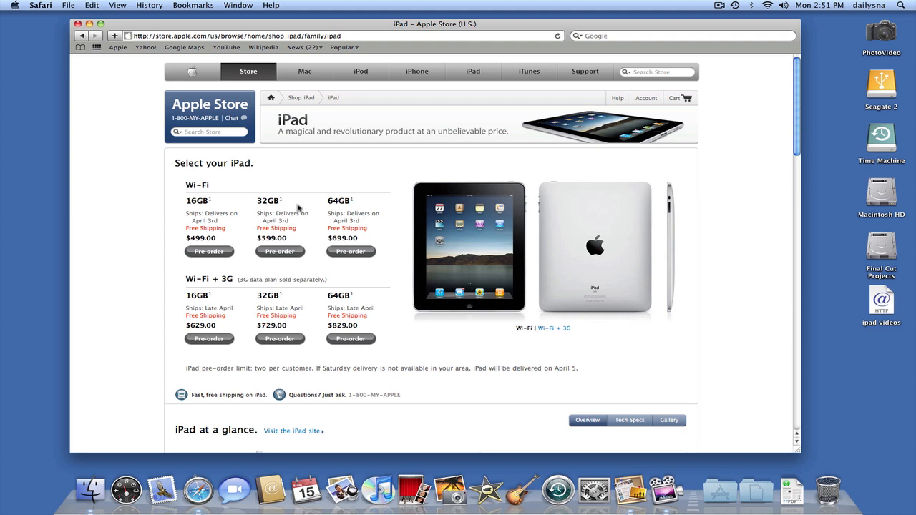
mouse_move(681, 312)
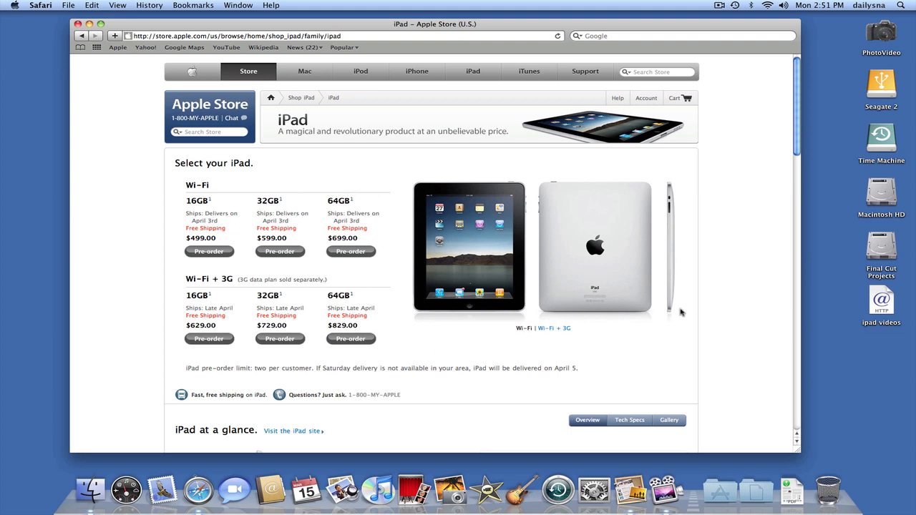
mouse_move(592, 344)
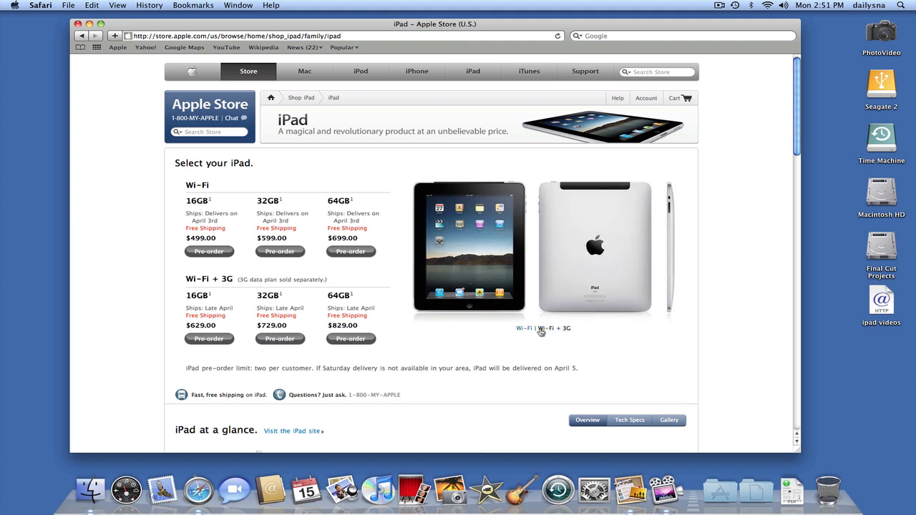
mouse_move(544, 332)
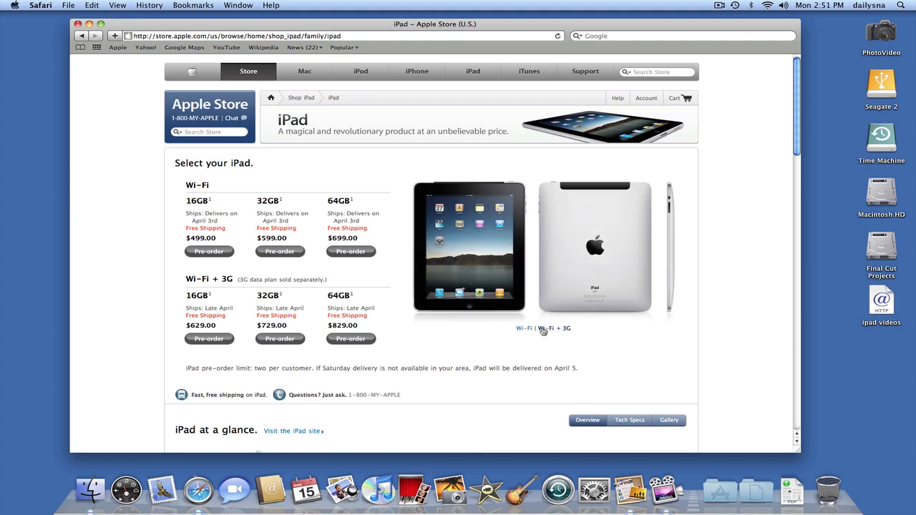
mouse_move(567, 190)
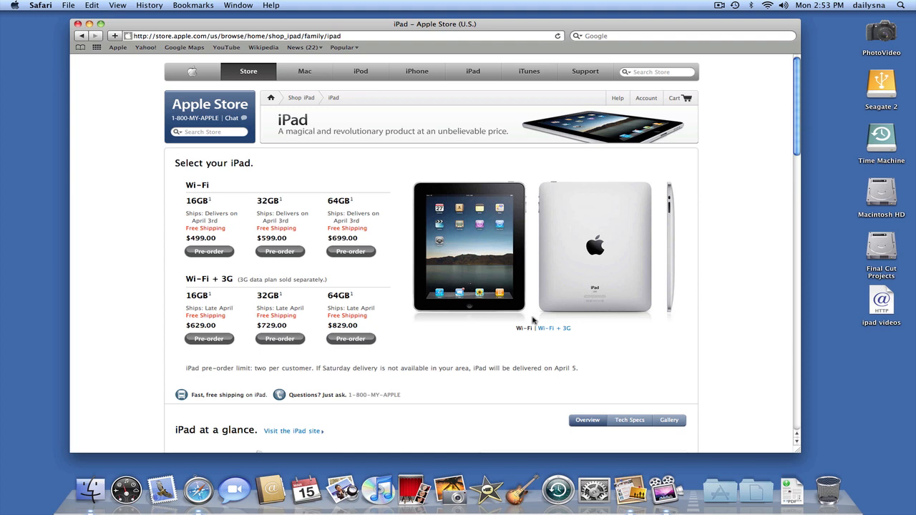
mouse_move(637, 381)
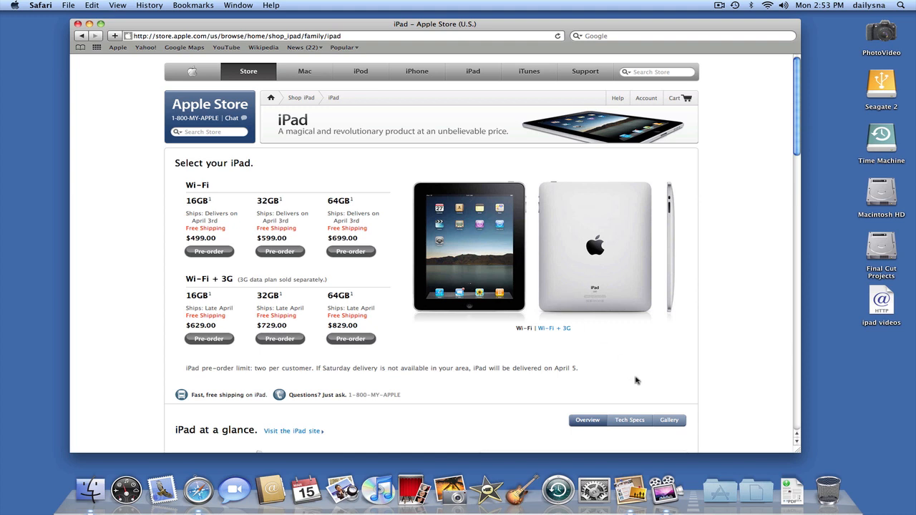
mouse_move(690, 375)
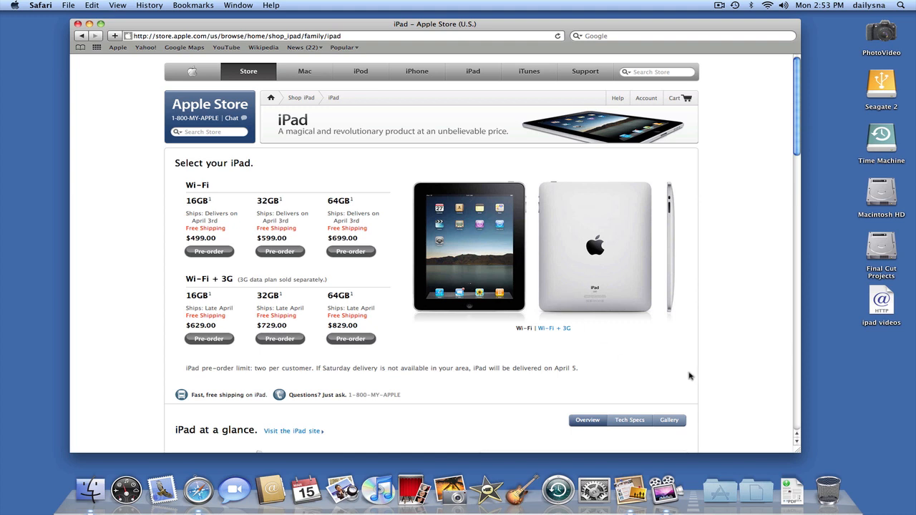
mouse_move(612, 309)
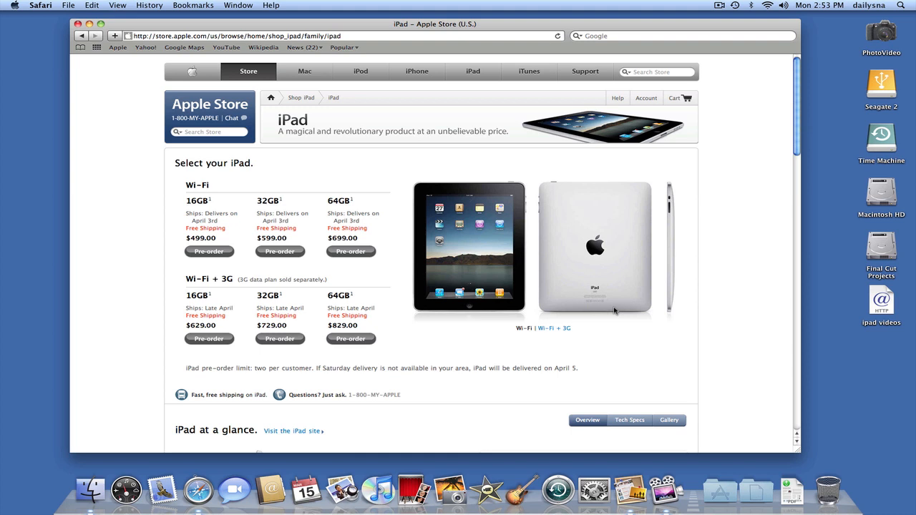
mouse_move(741, 209)
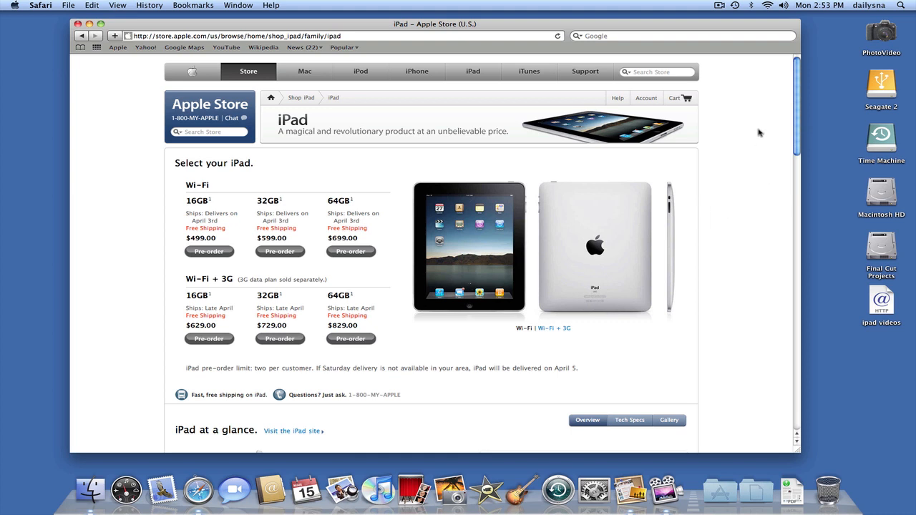
mouse_move(767, 28)
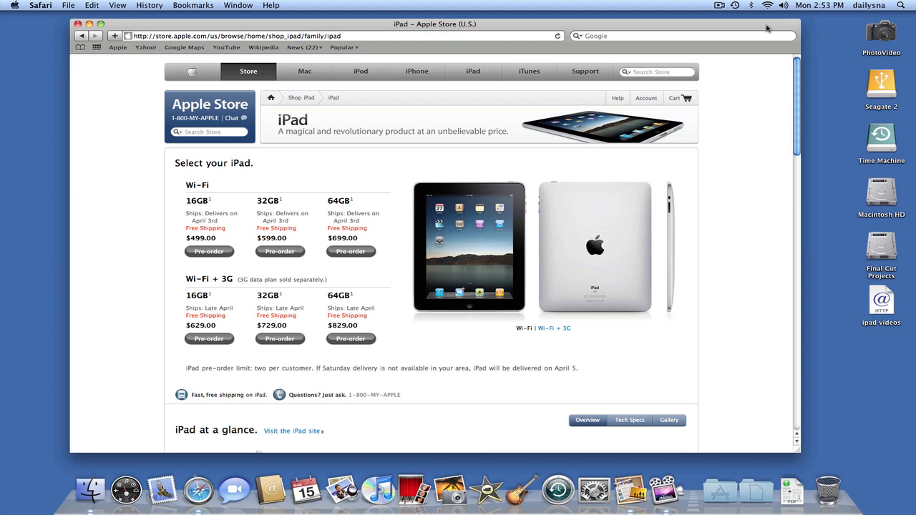
mouse_move(748, 41)
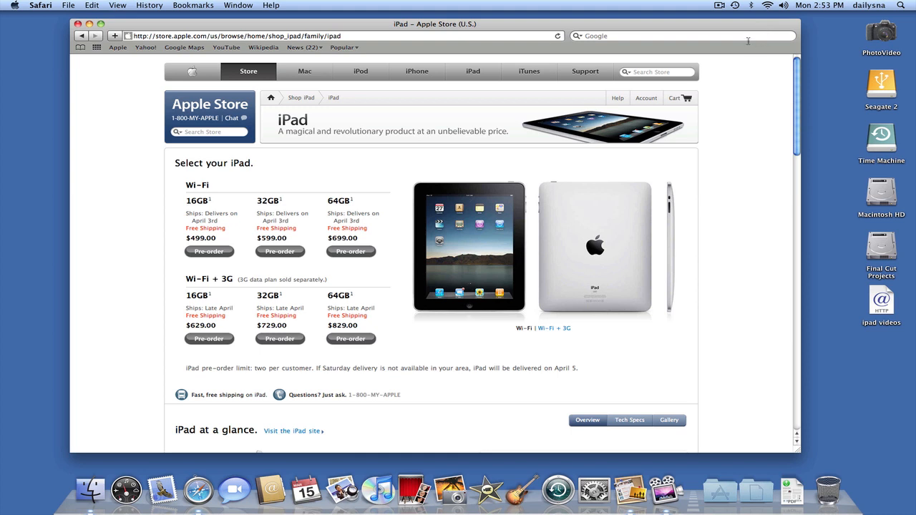